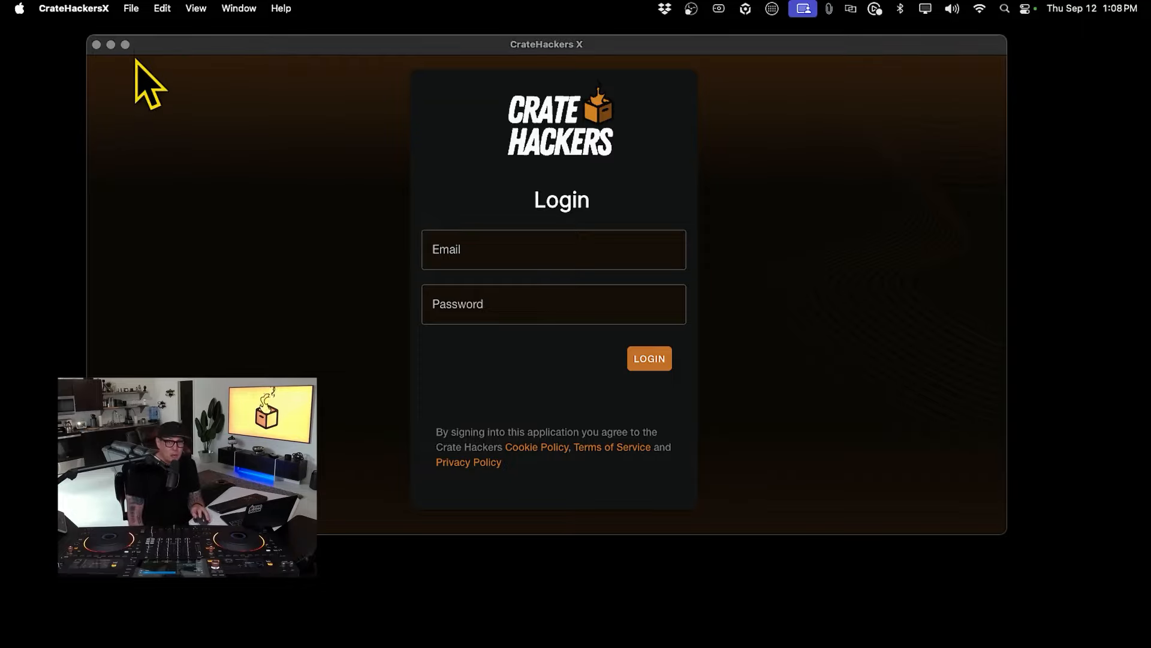
- Make the CrateHackers X login window full screen and focus the Email field
{"action": "left_click", "coordinate": [125, 44]}
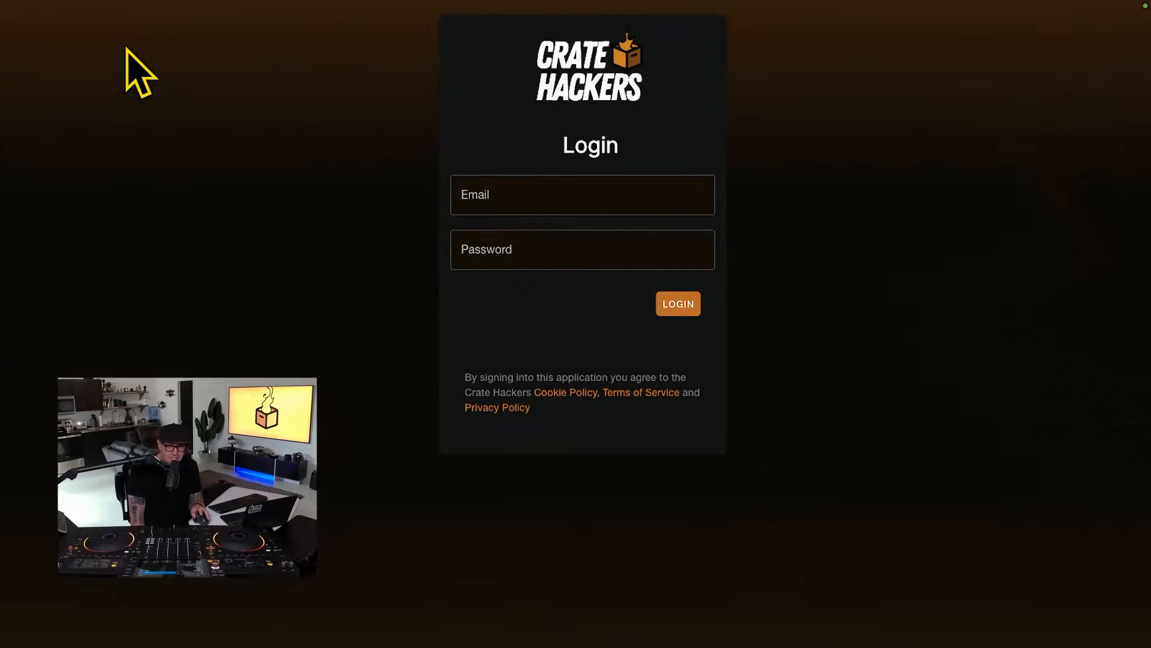
{"action": "left_click", "coordinate": [676, 304]}
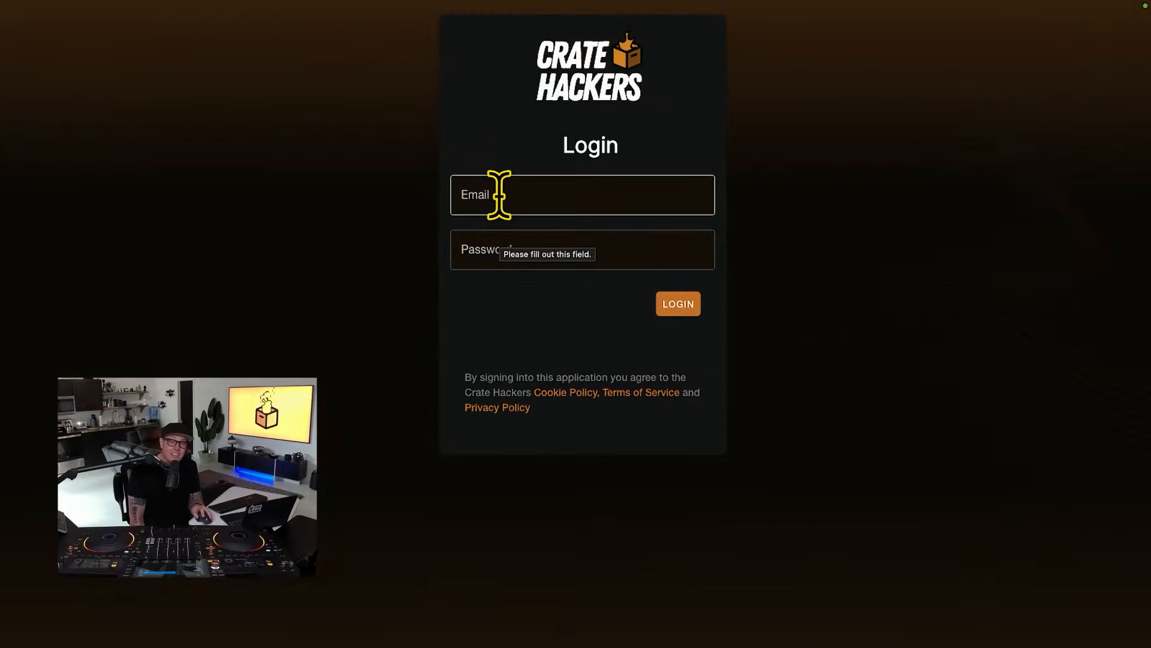
{"action": "left_click", "coordinate": [676, 304]}
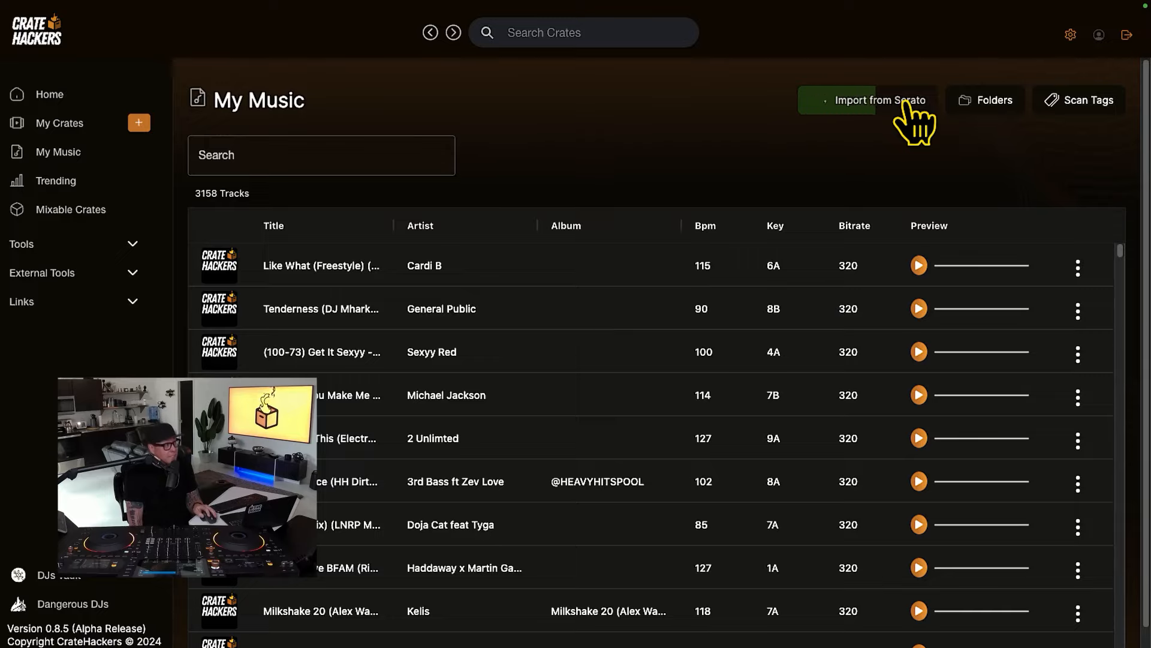
- Show the My Music folders list and start adding a new music folder
{"action": "left_click", "coordinate": [985, 100]}
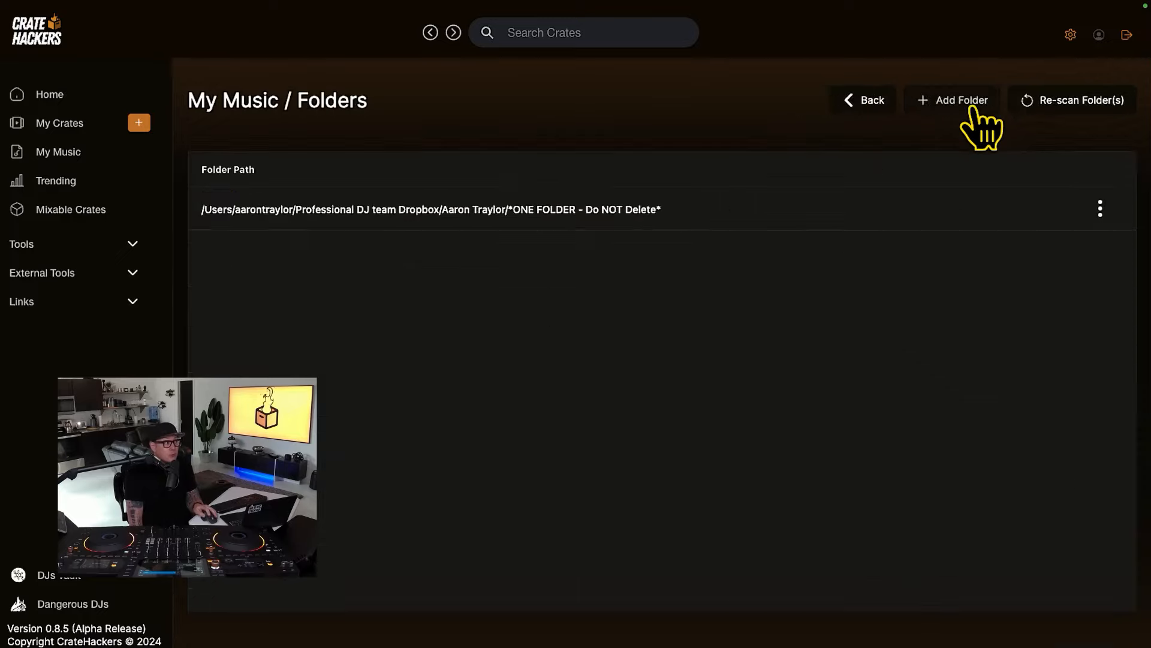
{"action": "left_click", "coordinate": [952, 100]}
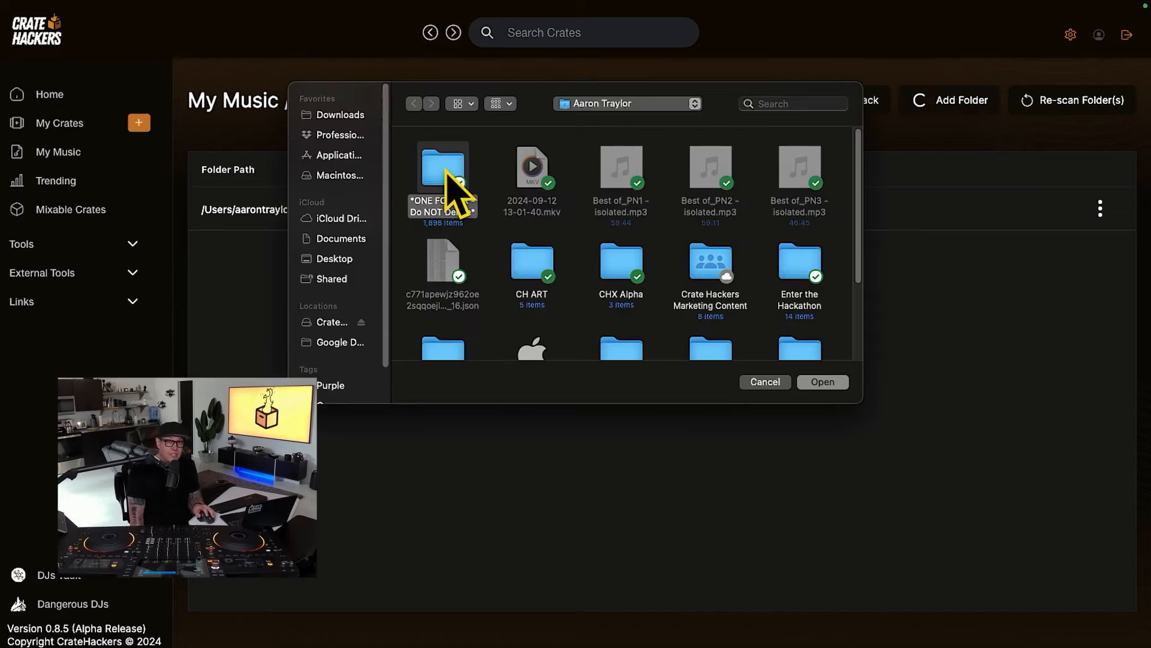
- Add the 'ONE FOLDER - Do NOT Delete' folder to My Music
{"action": "left_click", "coordinate": [763, 382]}
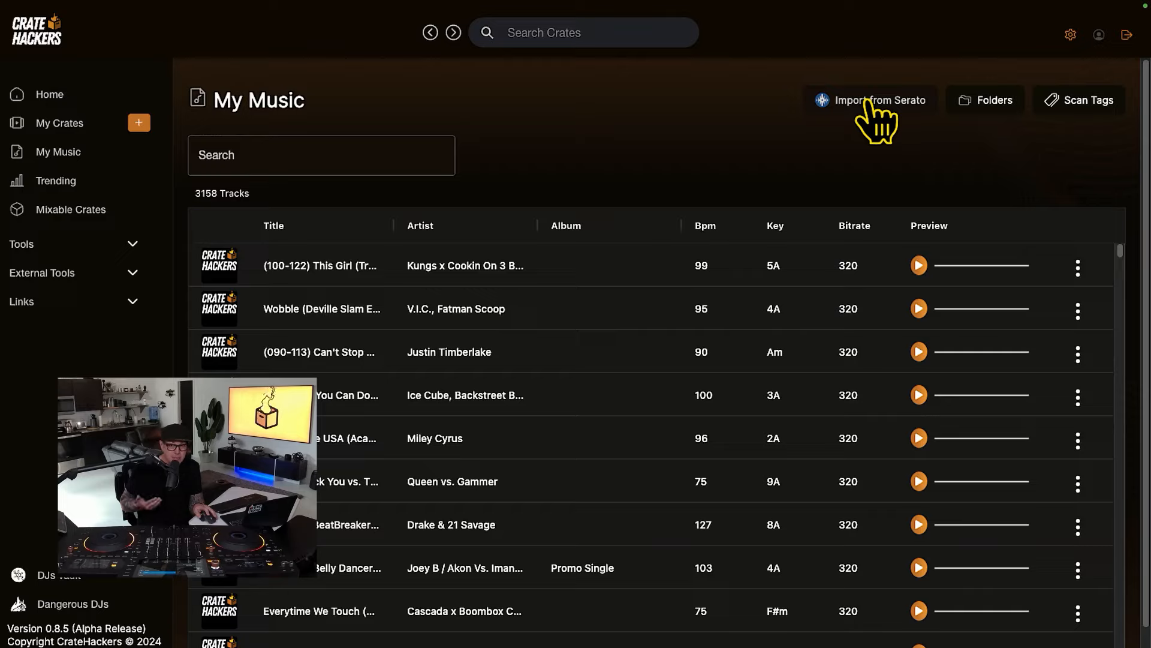
{"action": "mouse_move", "coordinate": [669, 412]}
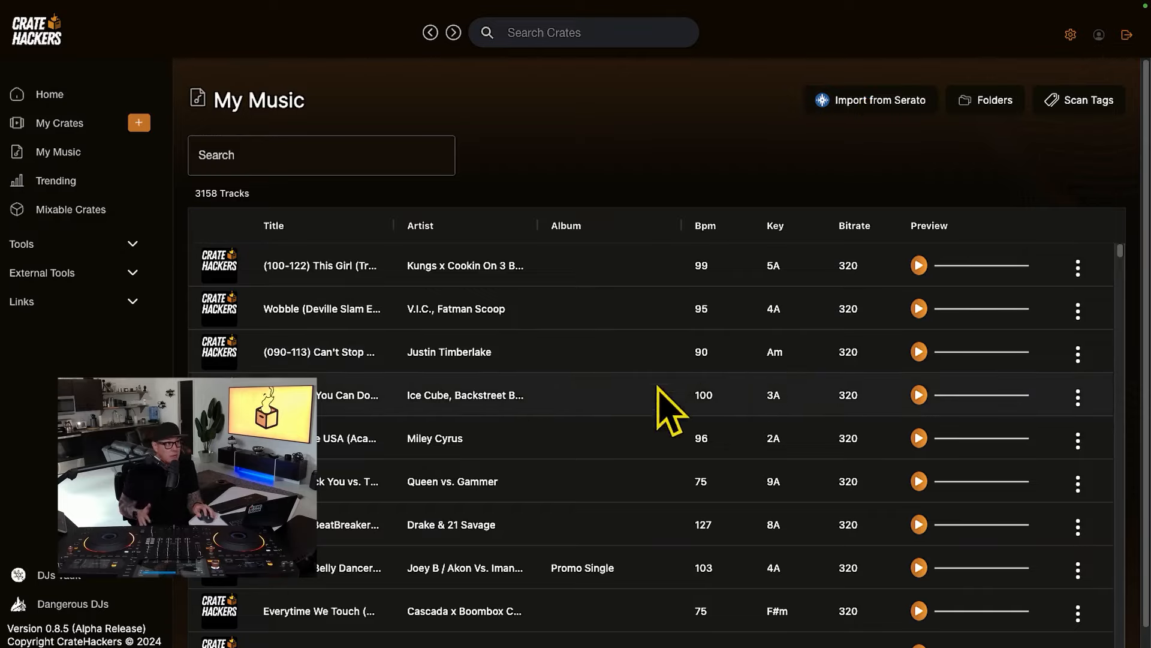
- Load 'ONE FOLDER - Do NOT Delete' into Folder Flattener (1898 files, 16.17 GB)
{"action": "left_click", "coordinate": [984, 100]}
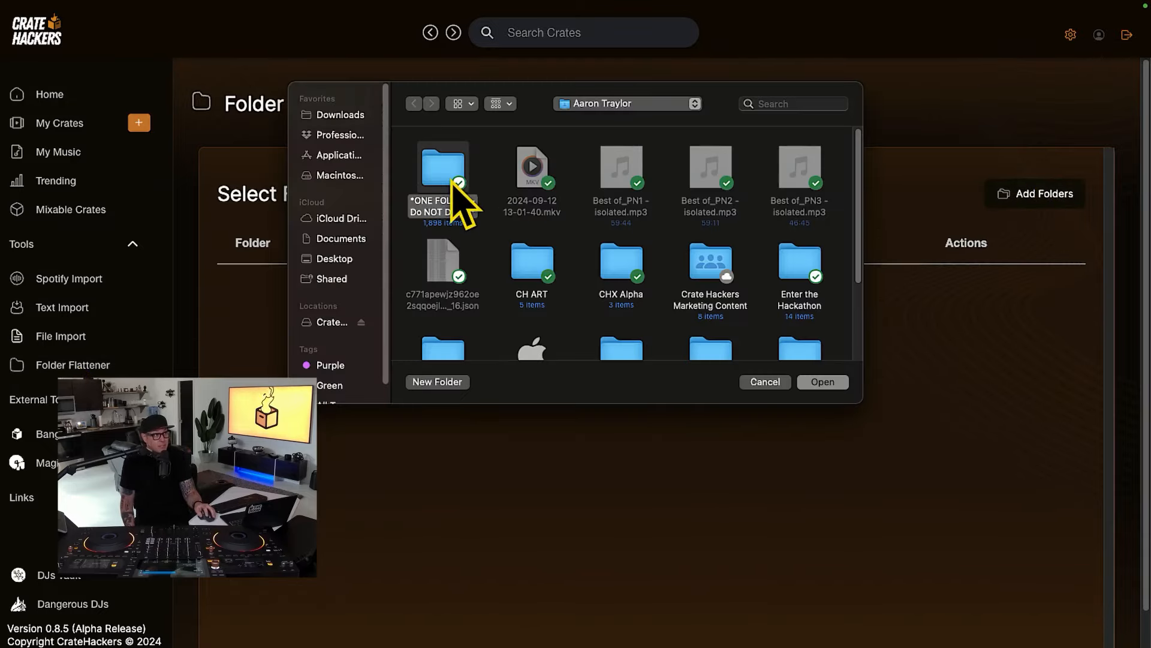
{"action": "left_click", "coordinate": [822, 382]}
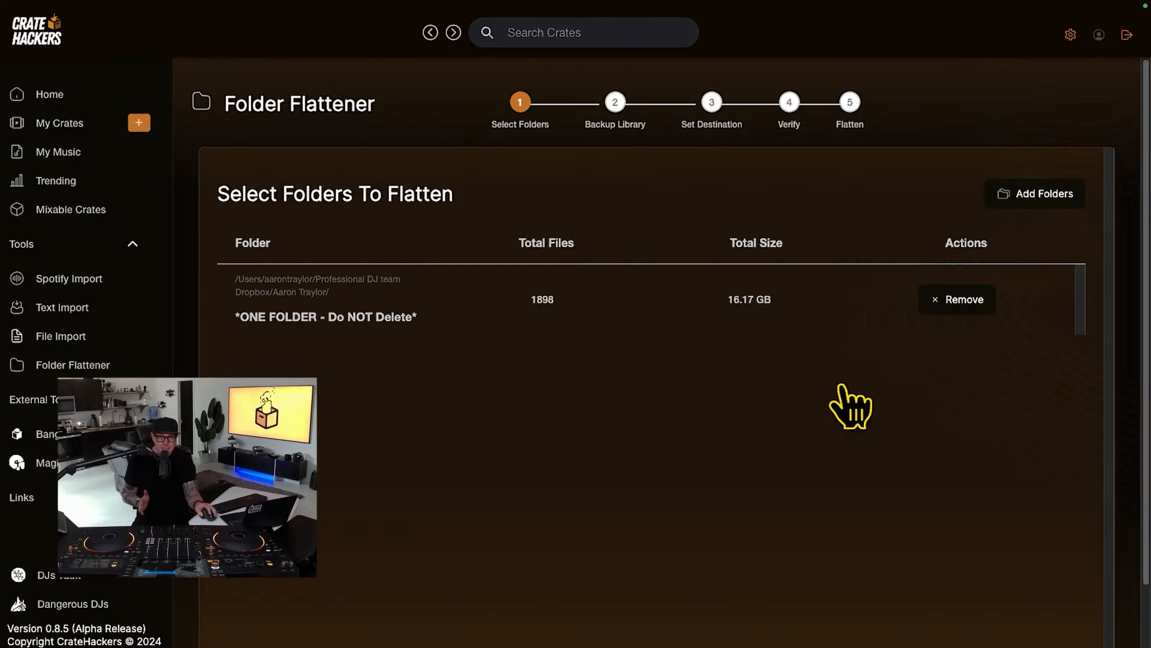